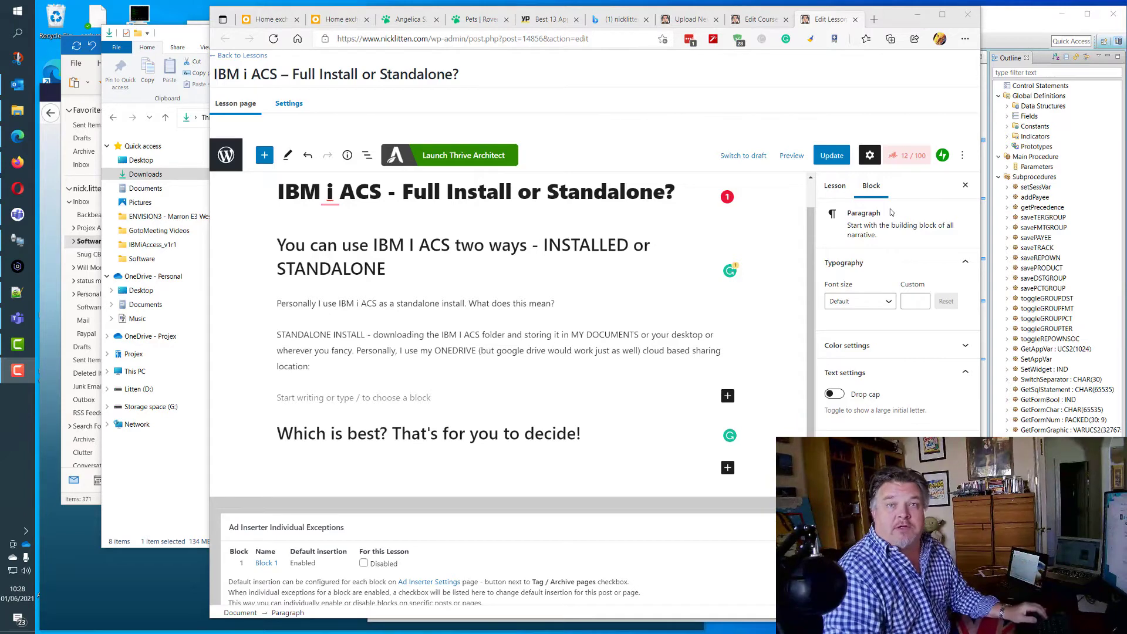
mouse_move(766, 181)
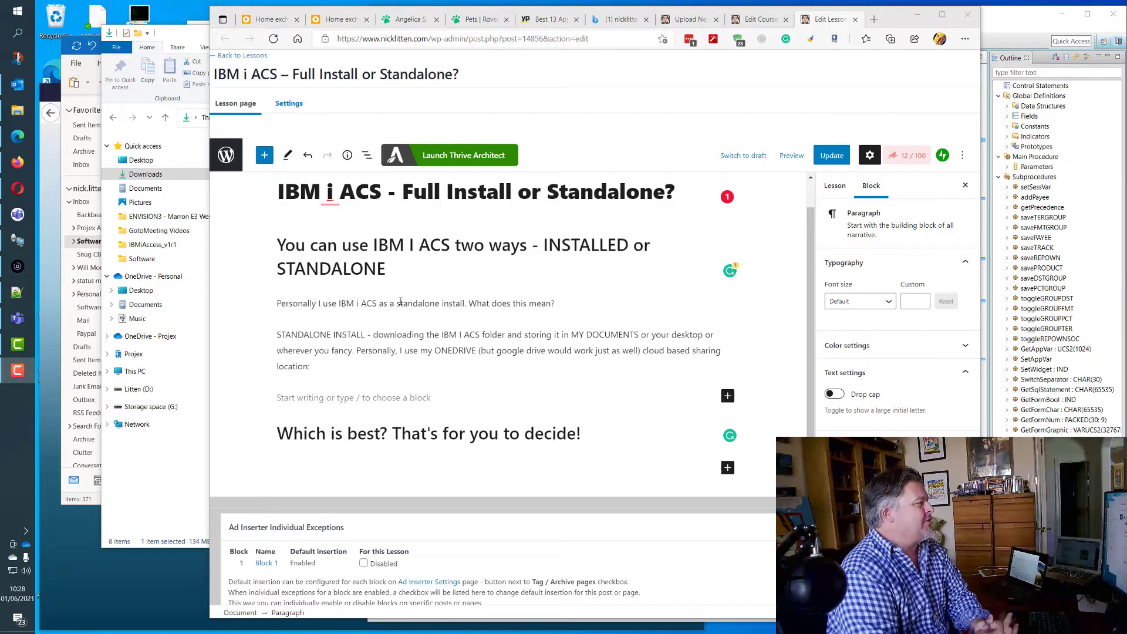
mouse_move(771, 192)
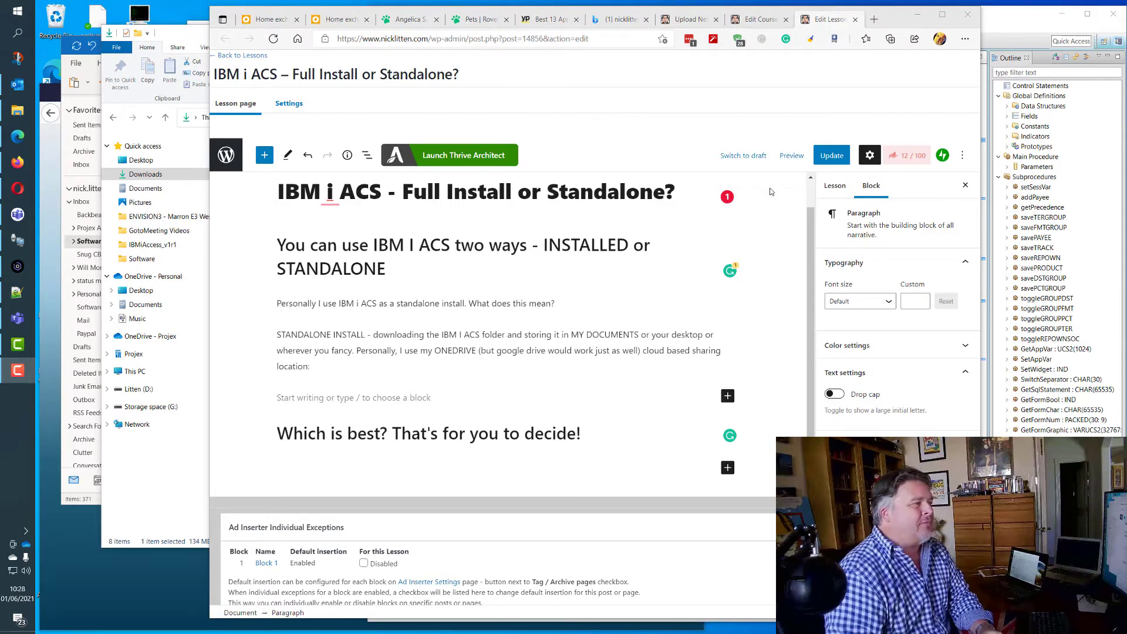
Update the 'IBM i ACS – Full Install or Standalone?' lesson post to save its changes
left_click(831, 155)
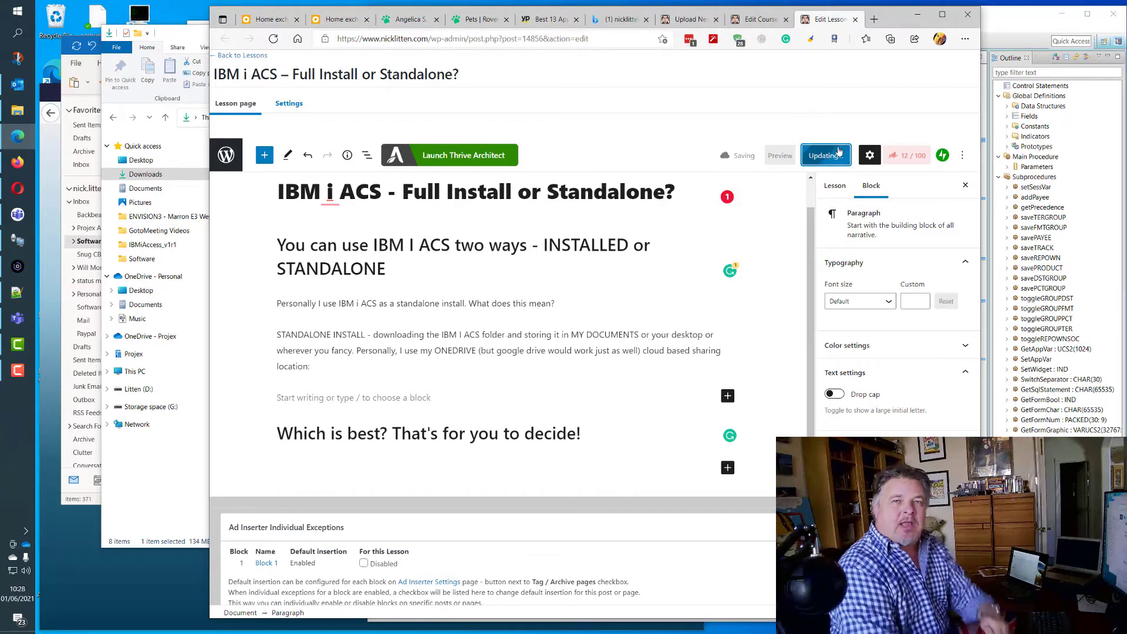
left_click(825, 155)
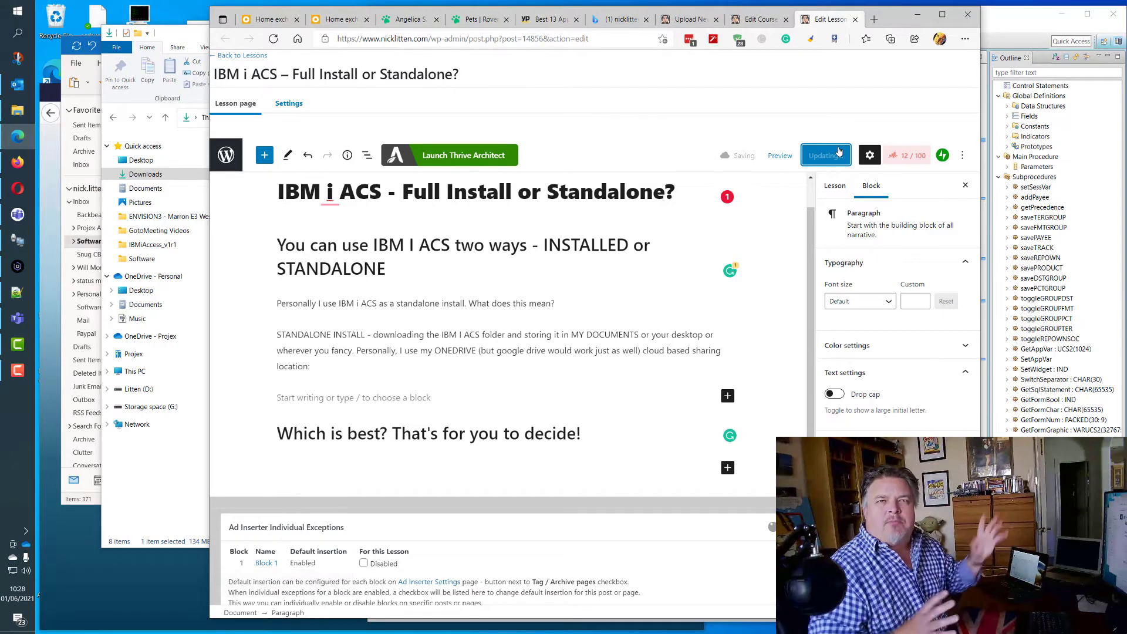
left_click(825, 155)
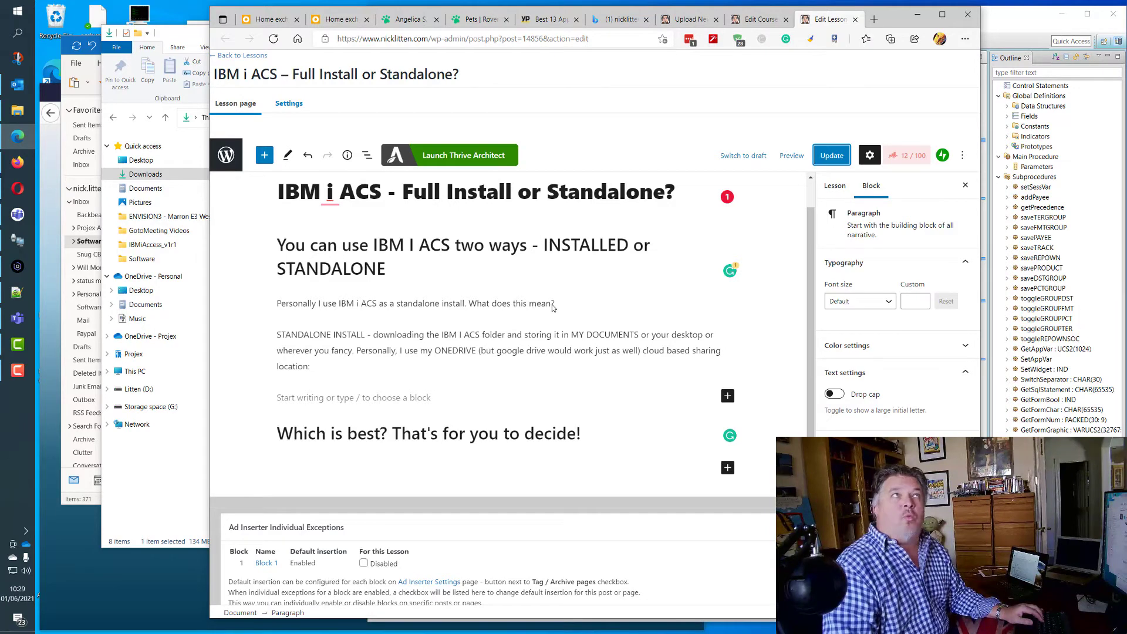
mouse_move(572, 335)
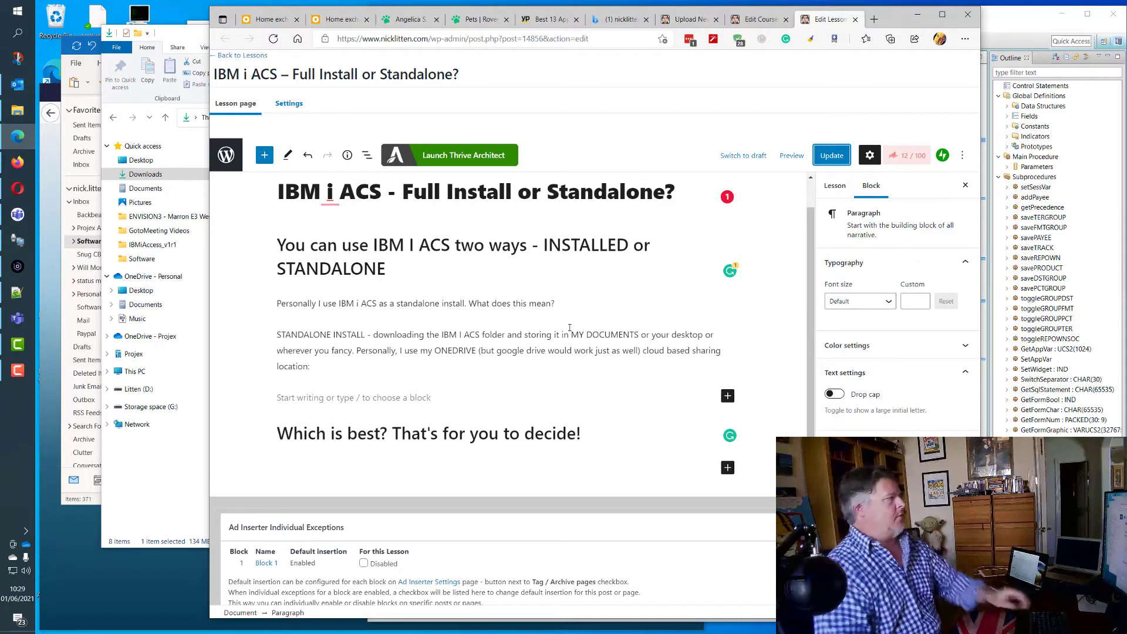
Open Desktop\IBMiAccess_v1r1 in File Explorer and select the acsbundle JAR file
left_click(145, 174)
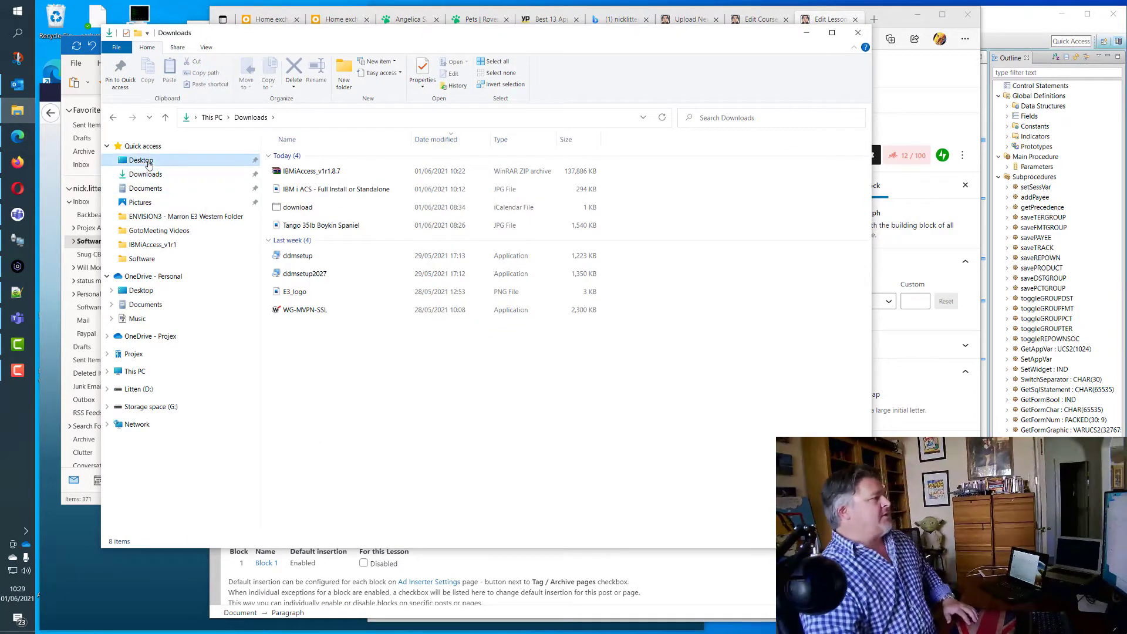
left_click(139, 159)
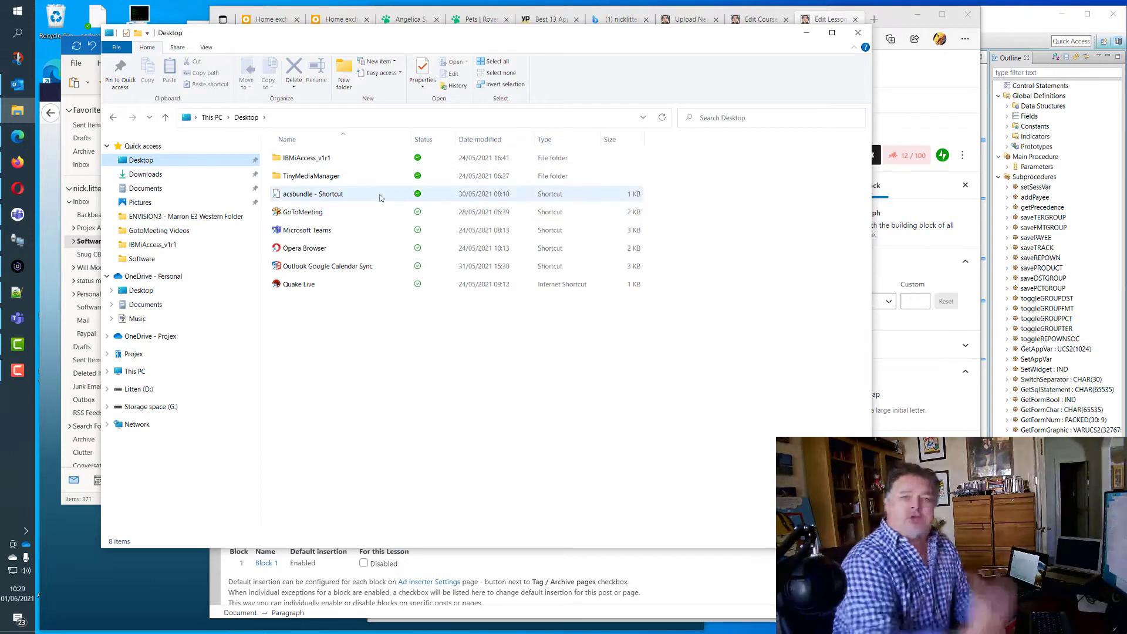
mouse_move(392, 211)
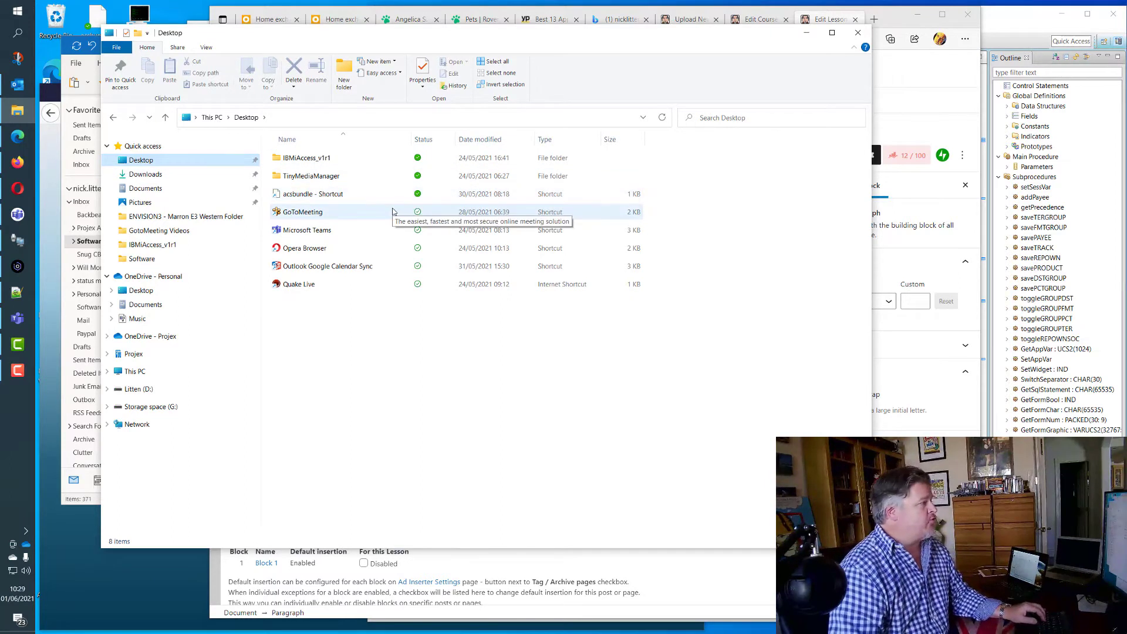
mouse_move(306, 158)
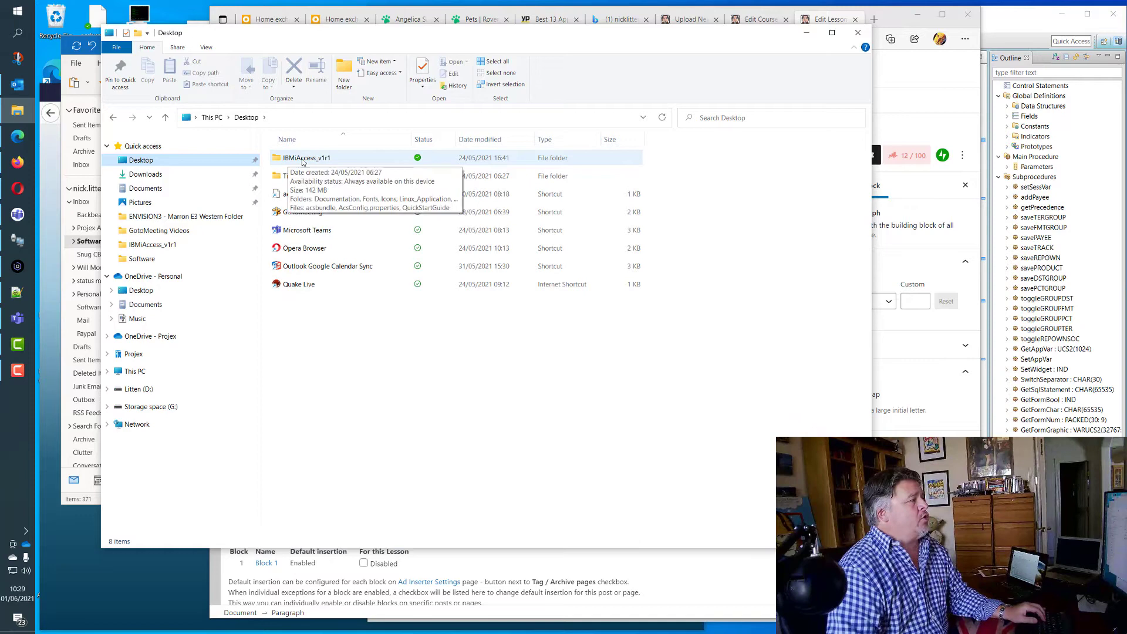
left_click(307, 157)
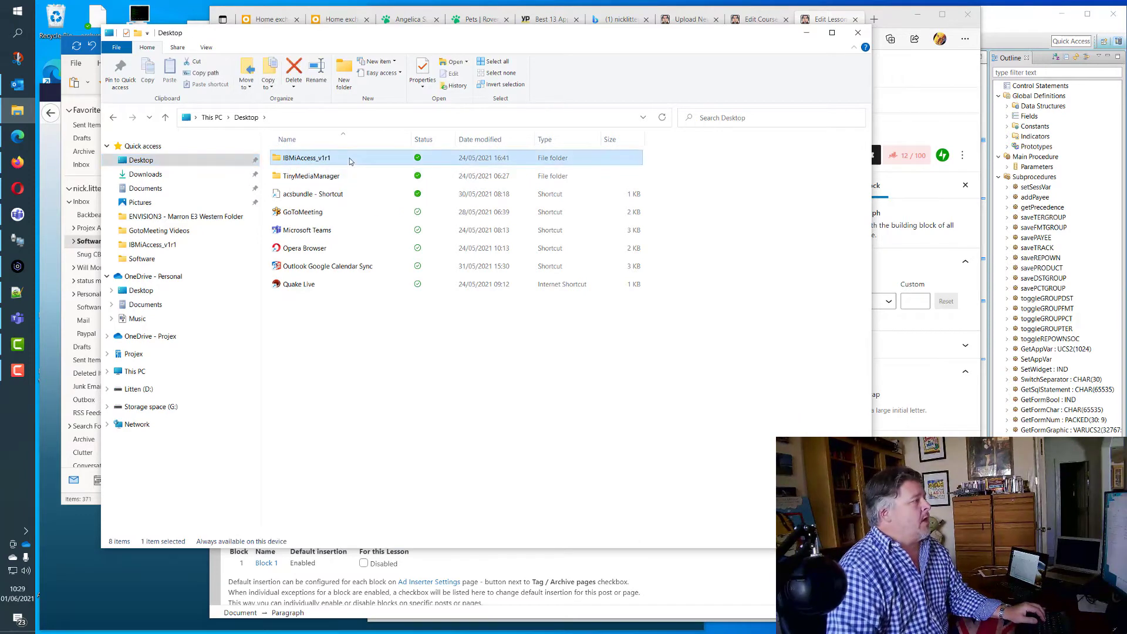
double_click(305, 157)
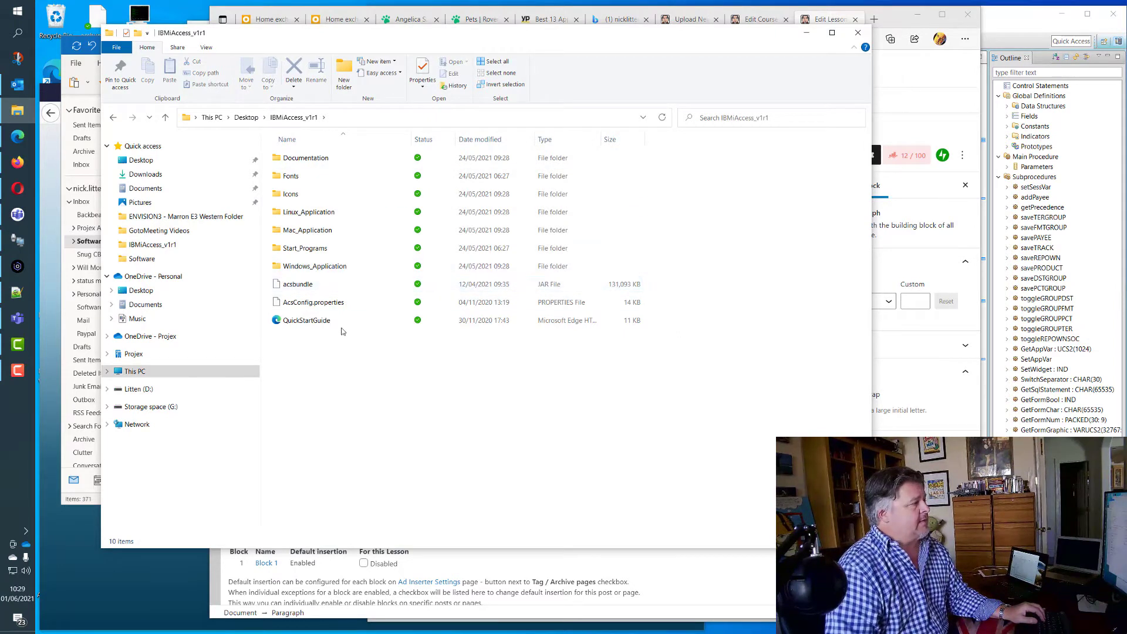
left_click(315, 266)
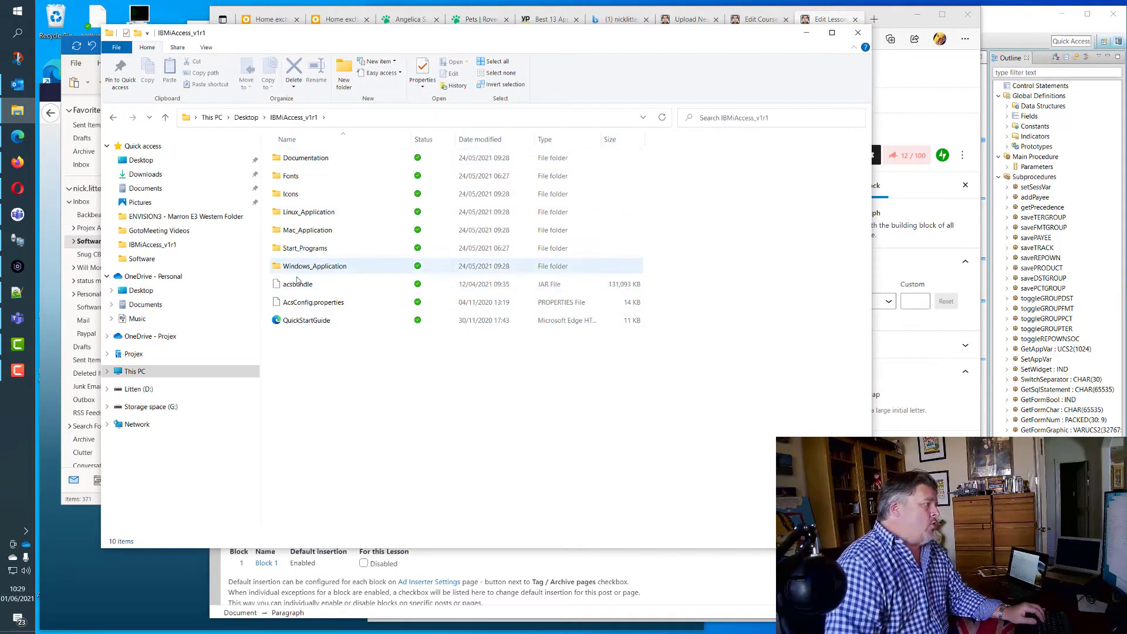
left_click(305, 247)
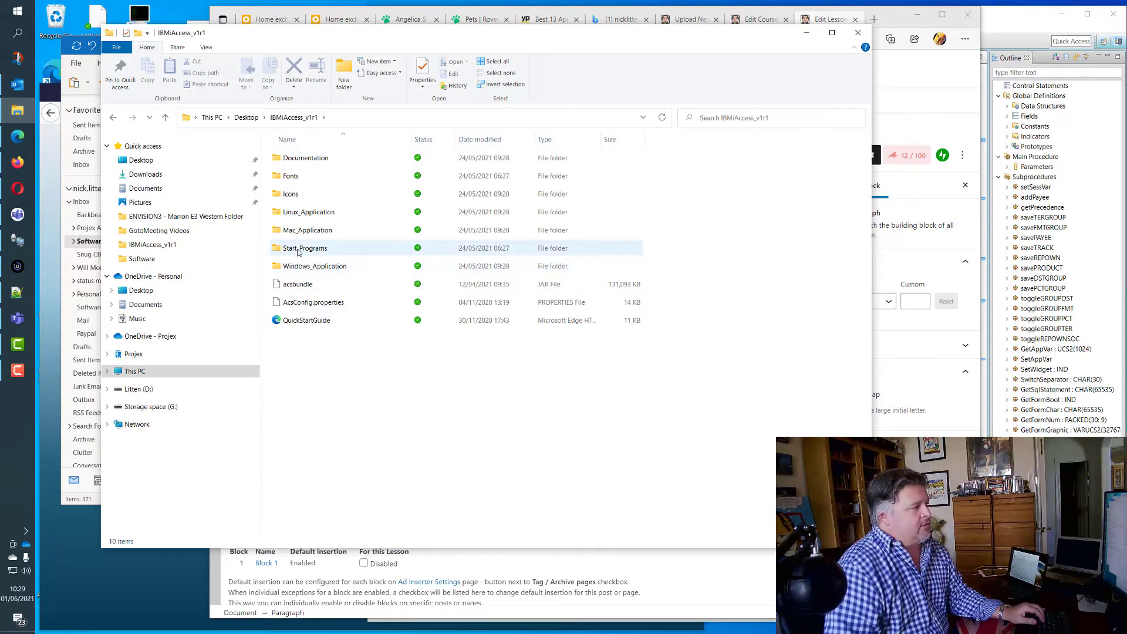
mouse_move(309, 230)
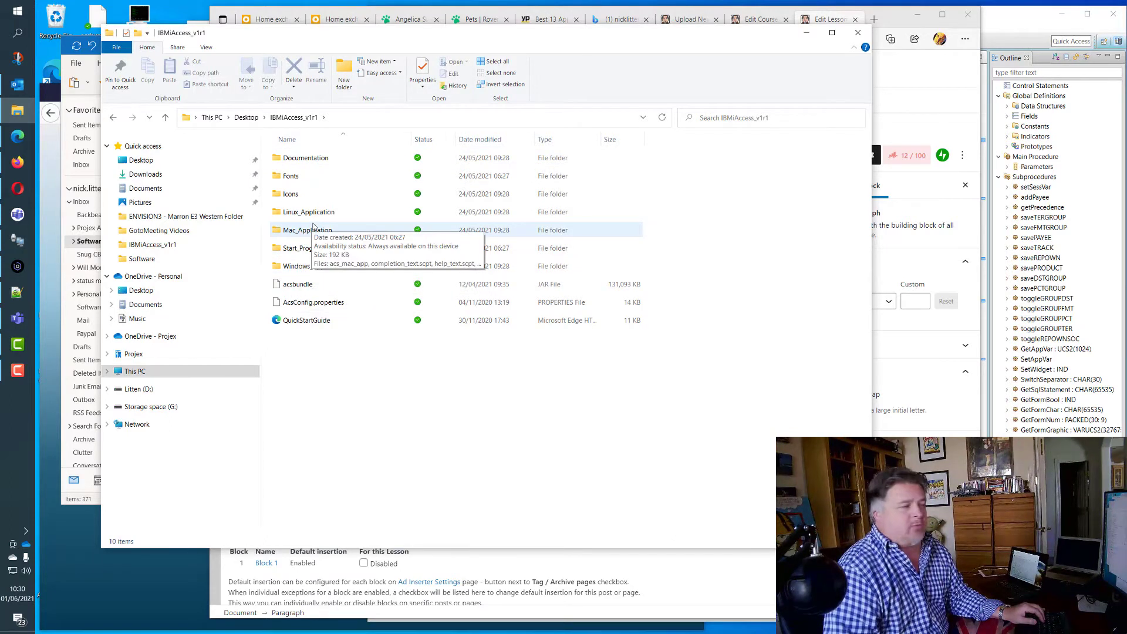
left_click(297, 282)
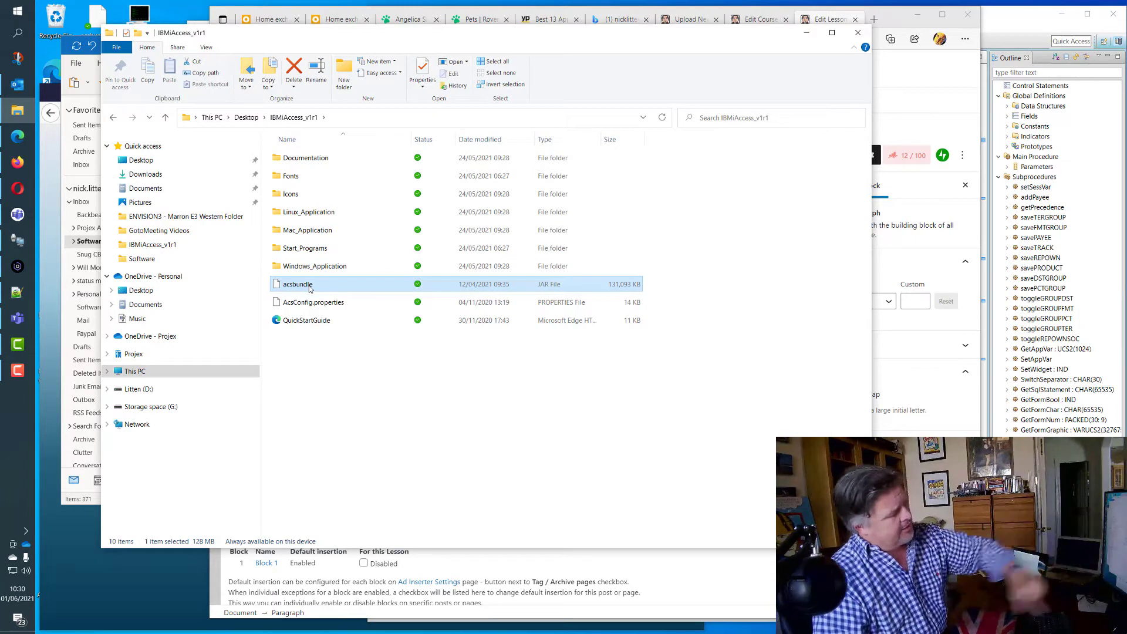
mouse_move(332, 289)
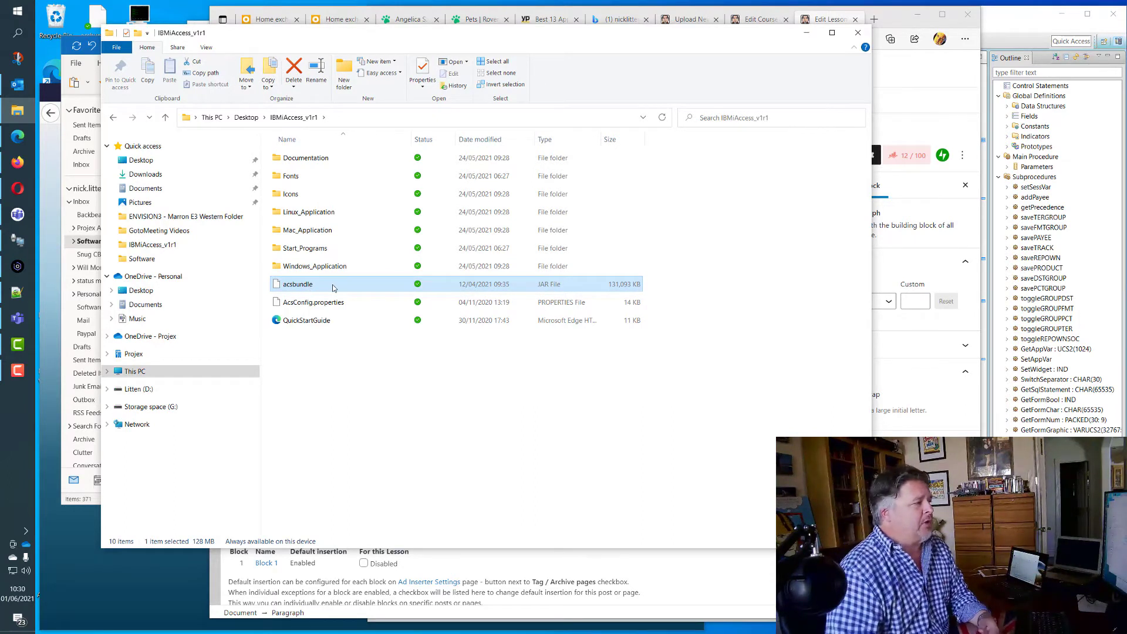
mouse_move(332, 284)
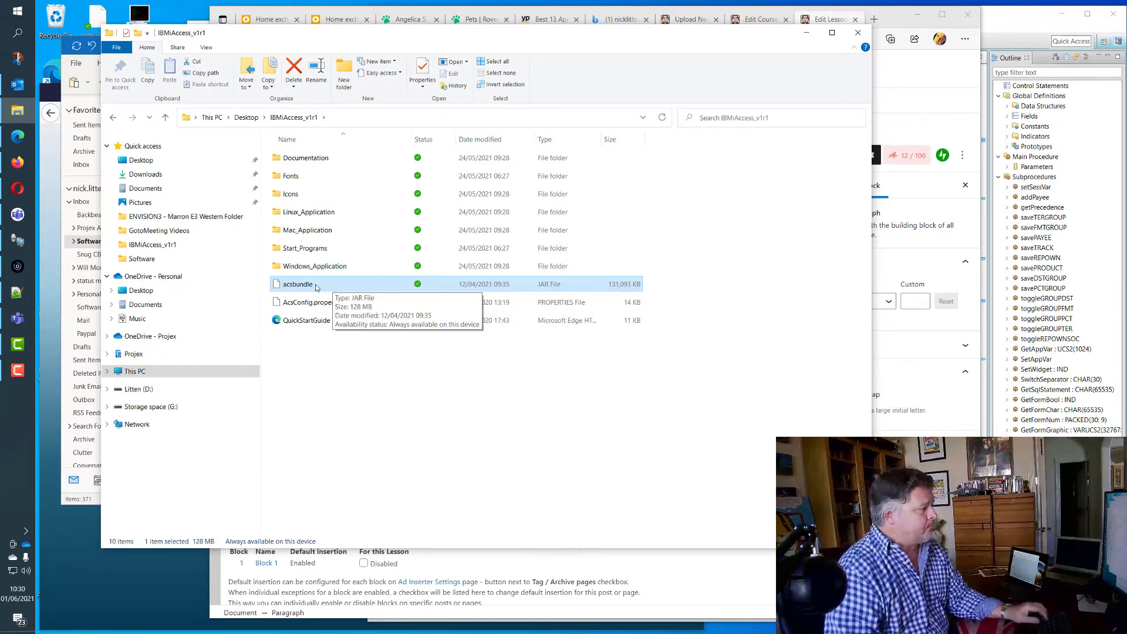
Launch the old acsbundle JAR with OpenJDK Platform binary
double_click(297, 284)
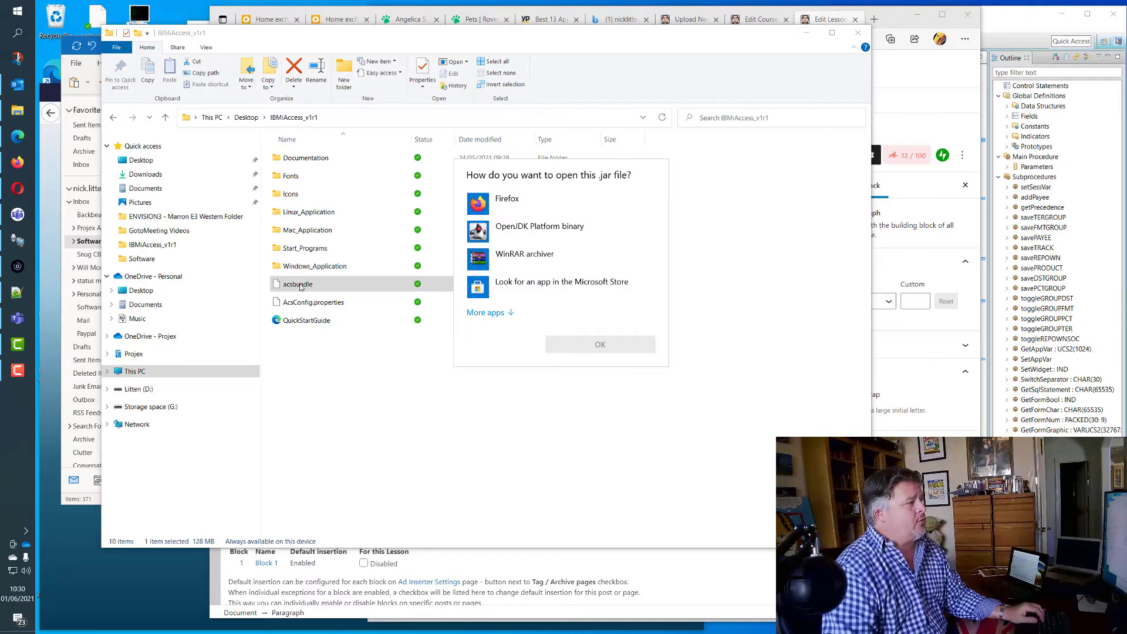
left_click(485, 311)
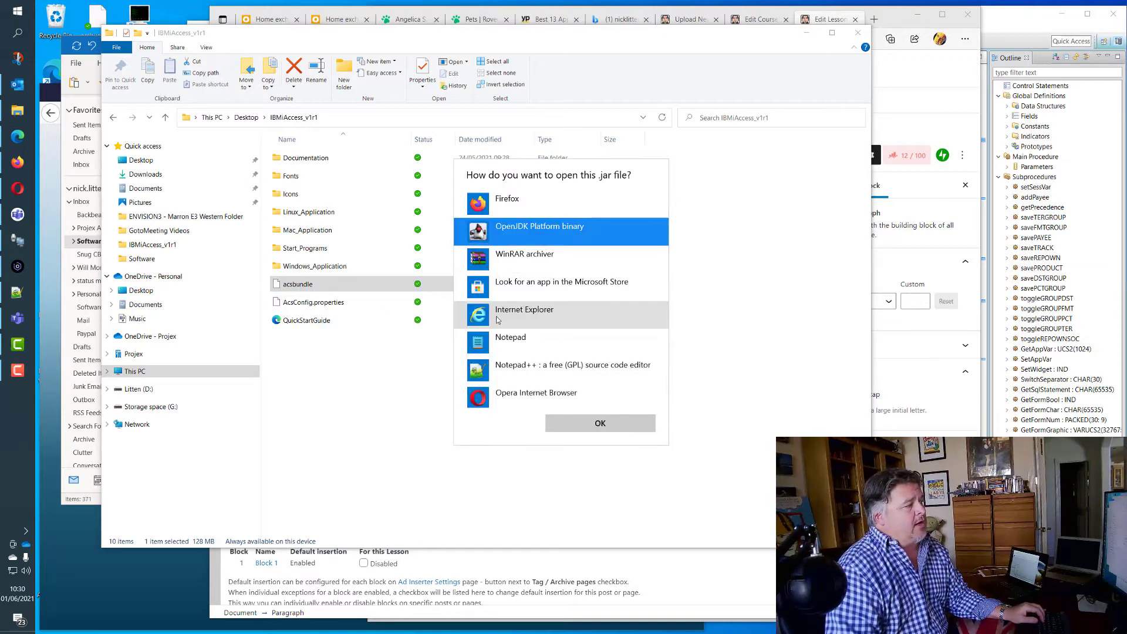
left_click(600, 423)
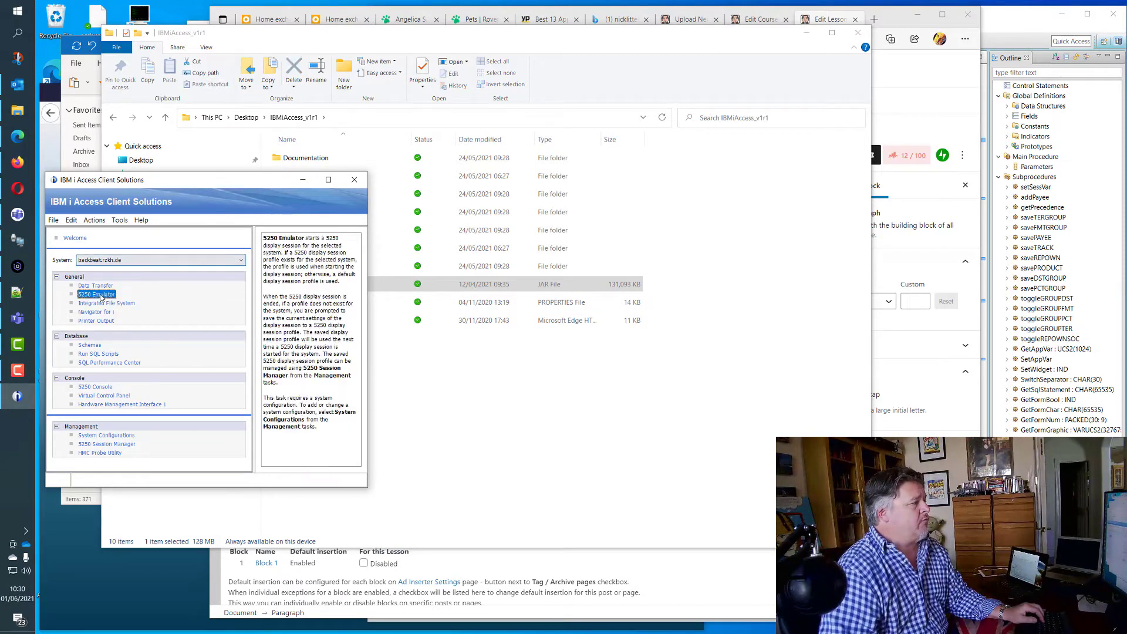
Review the Integrated File System and Navigator for i task descriptions, then close the old ACS window
left_click(106, 303)
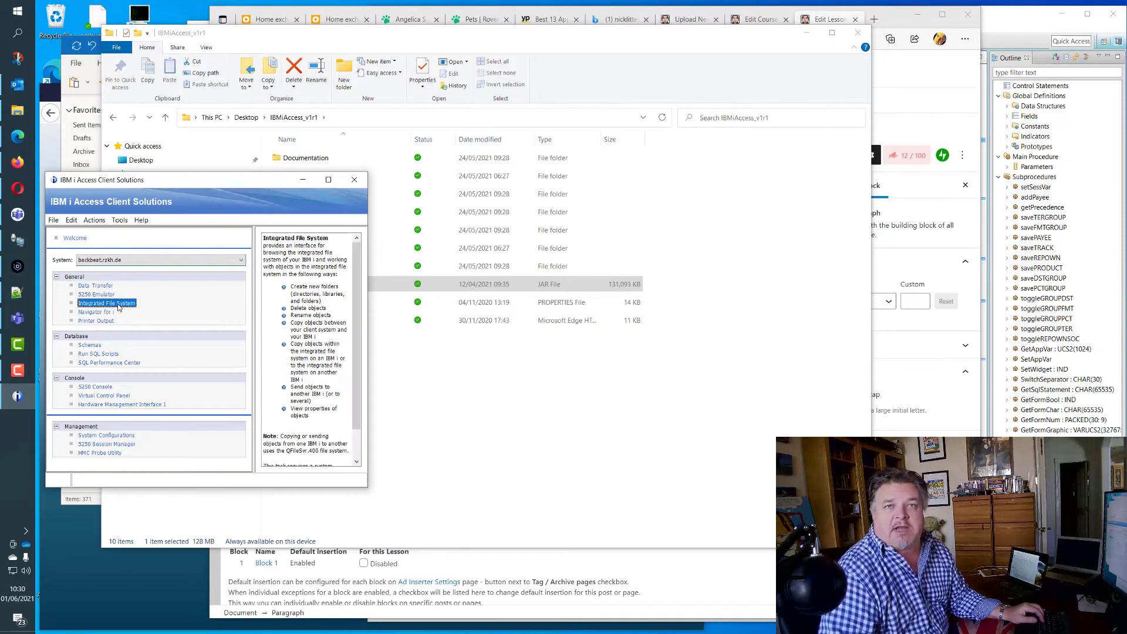
left_click(96, 311)
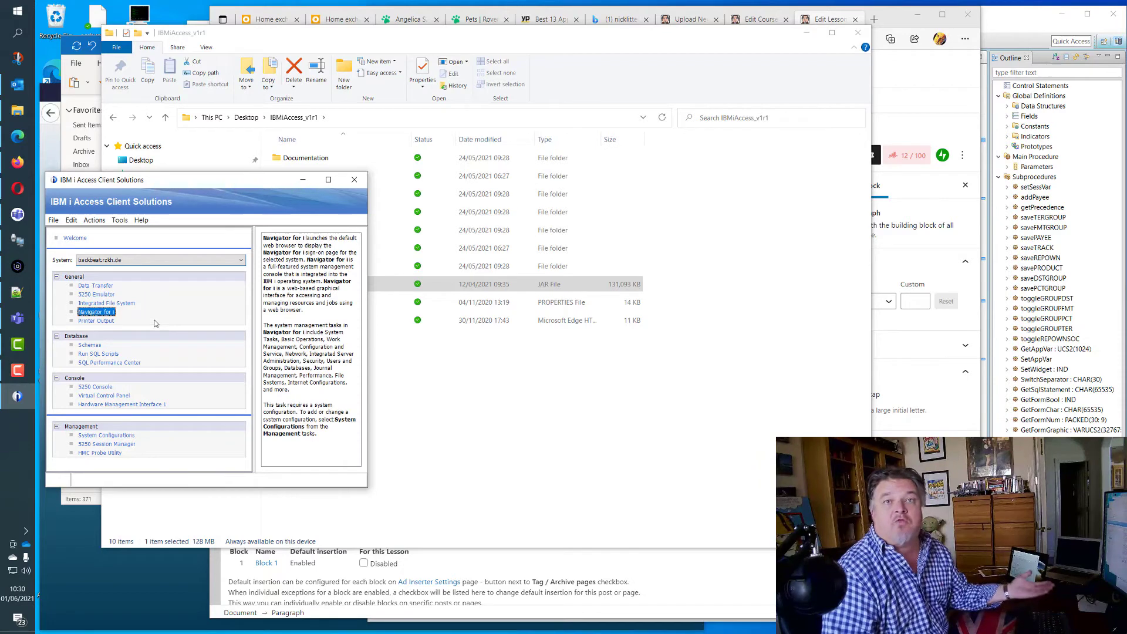
left_click(96, 294)
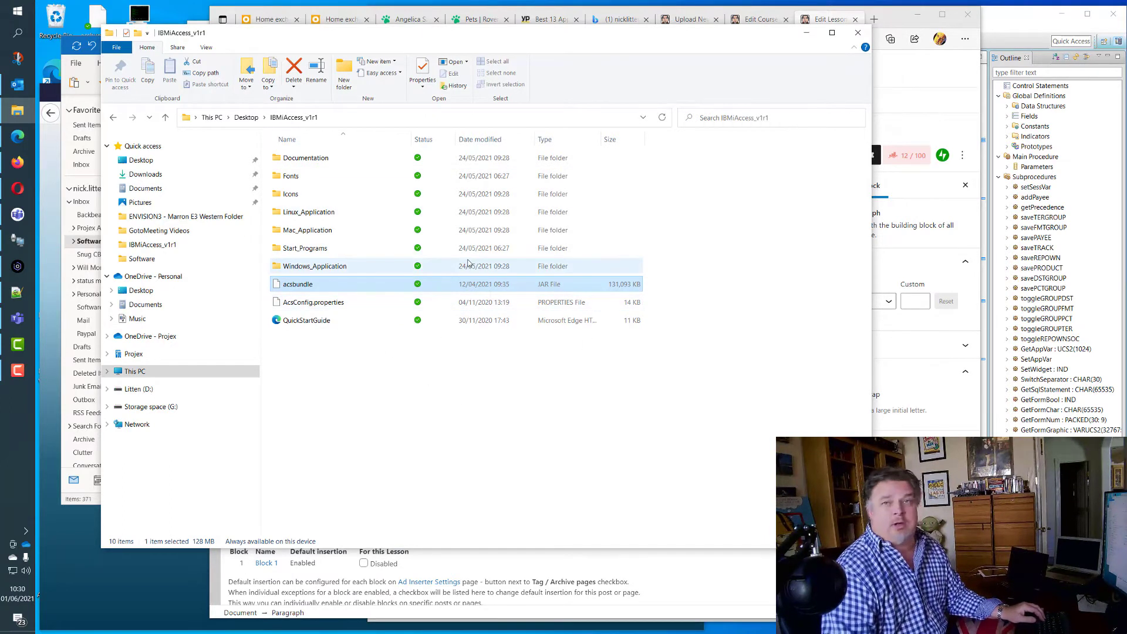
Extract the IBMiAccess_v1r1.8.7 zip and move its files into Desktop\IBMiAccess_v1r1, replacing existing files
left_click(145, 173)
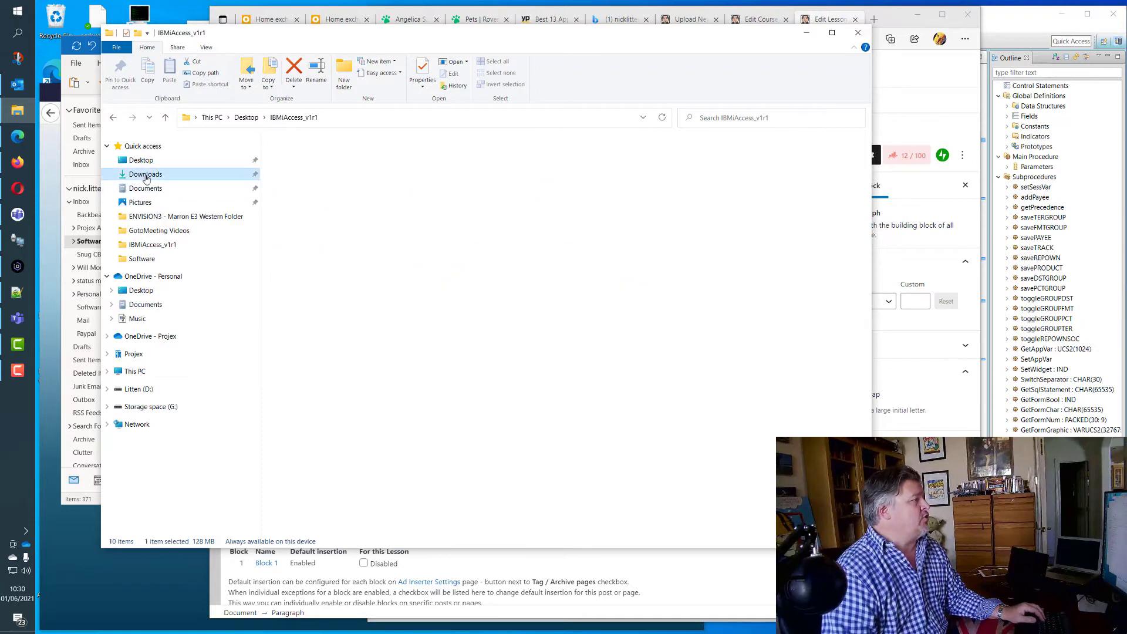
left_click(144, 174)
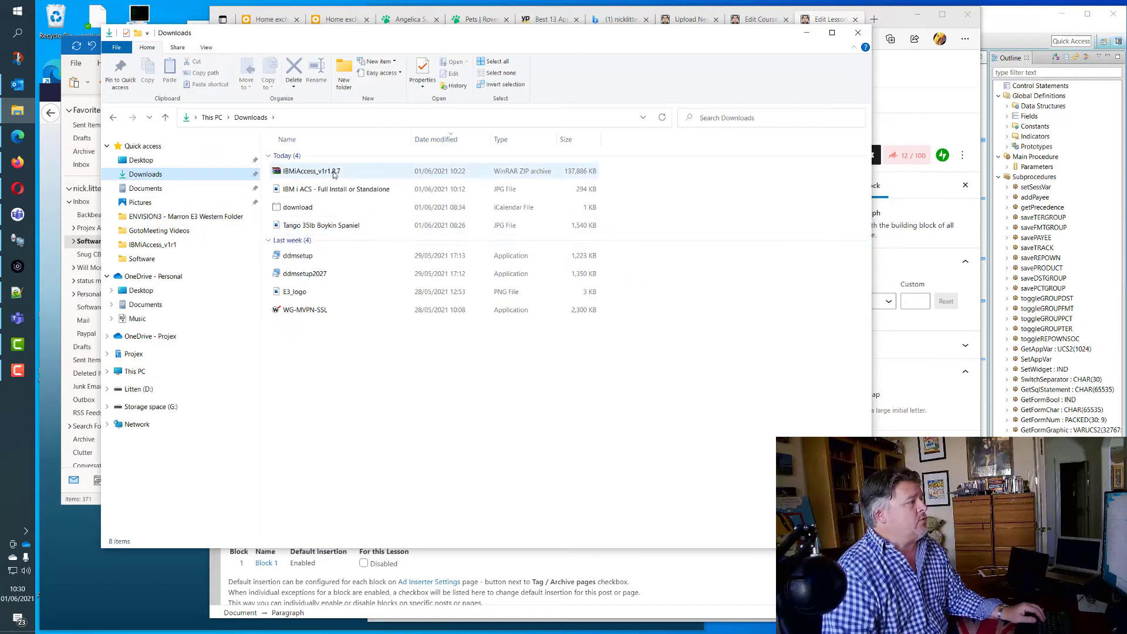
right_click(309, 170)
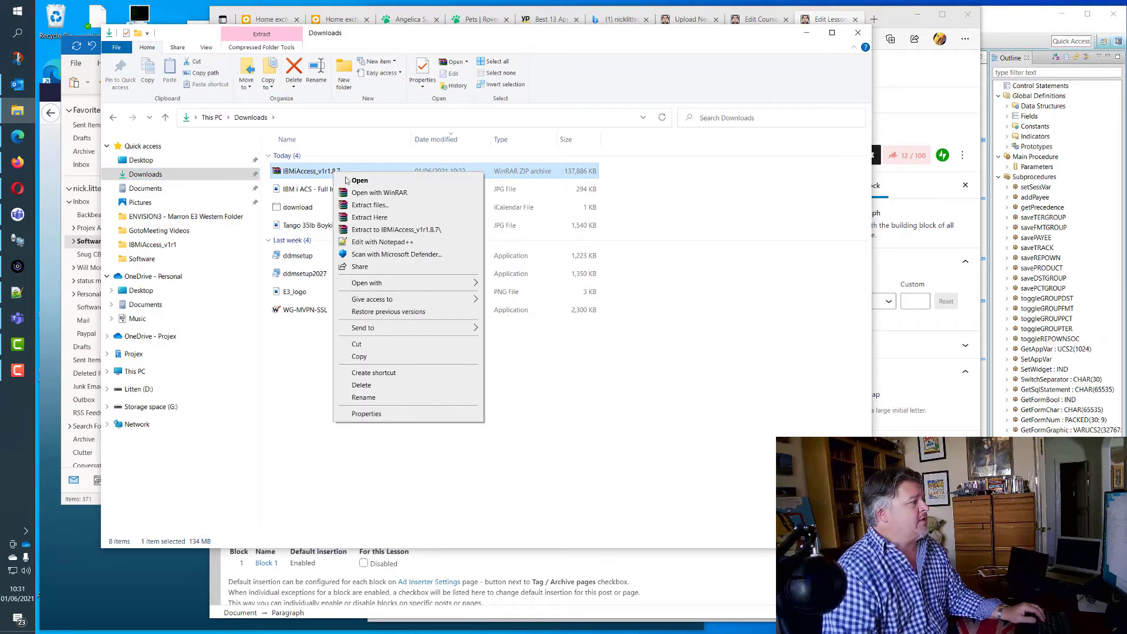
left_click(369, 217)
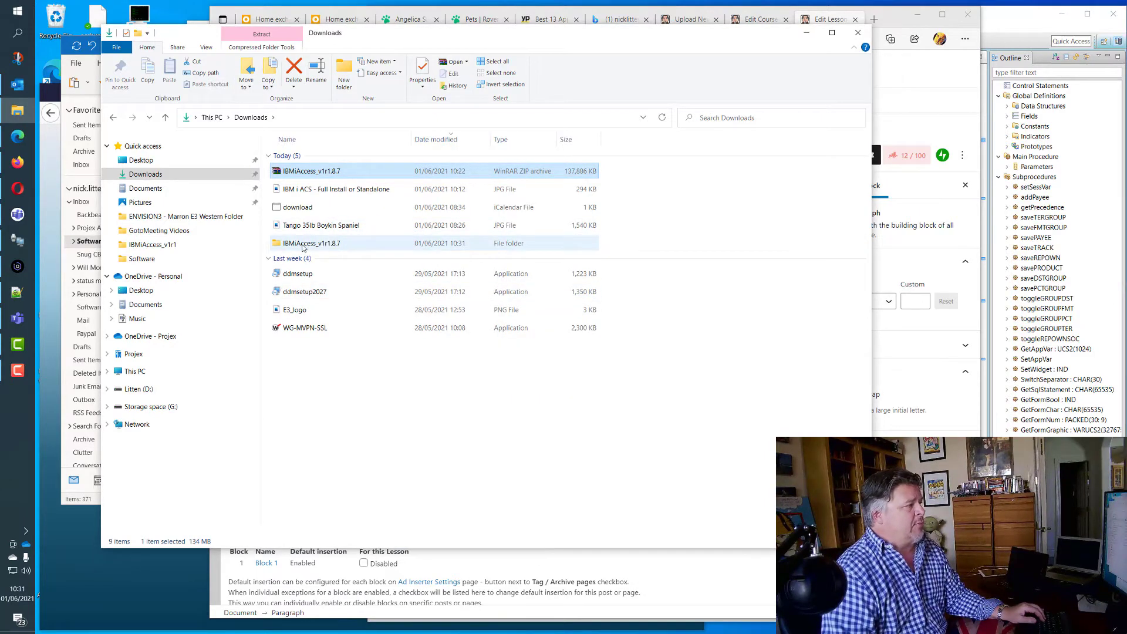
double_click(311, 243)
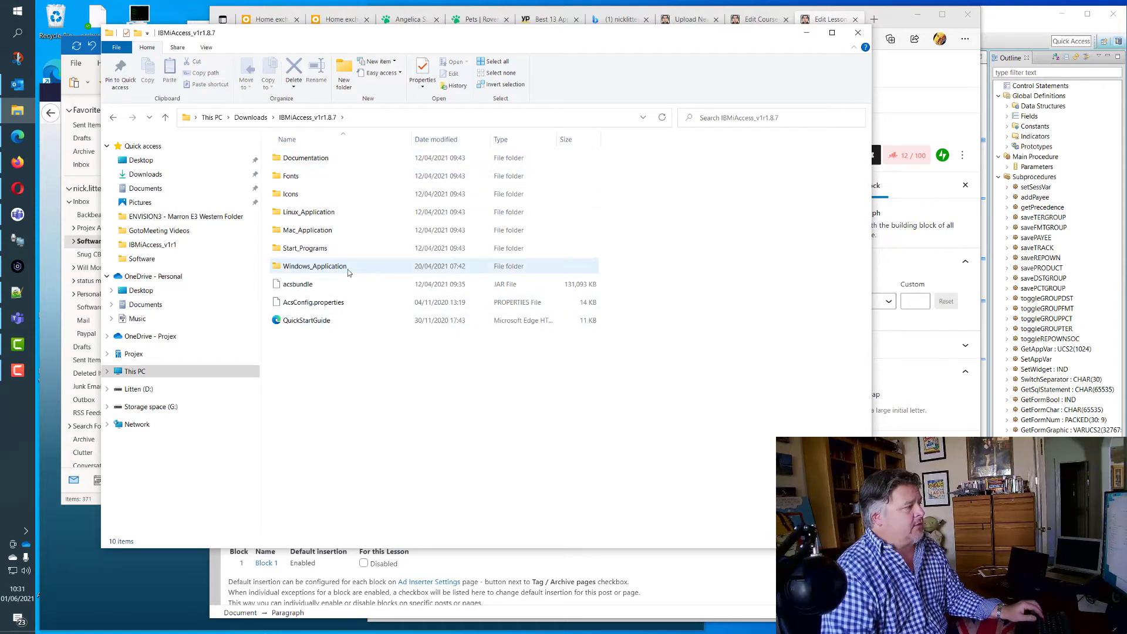
key("ctrl+a")
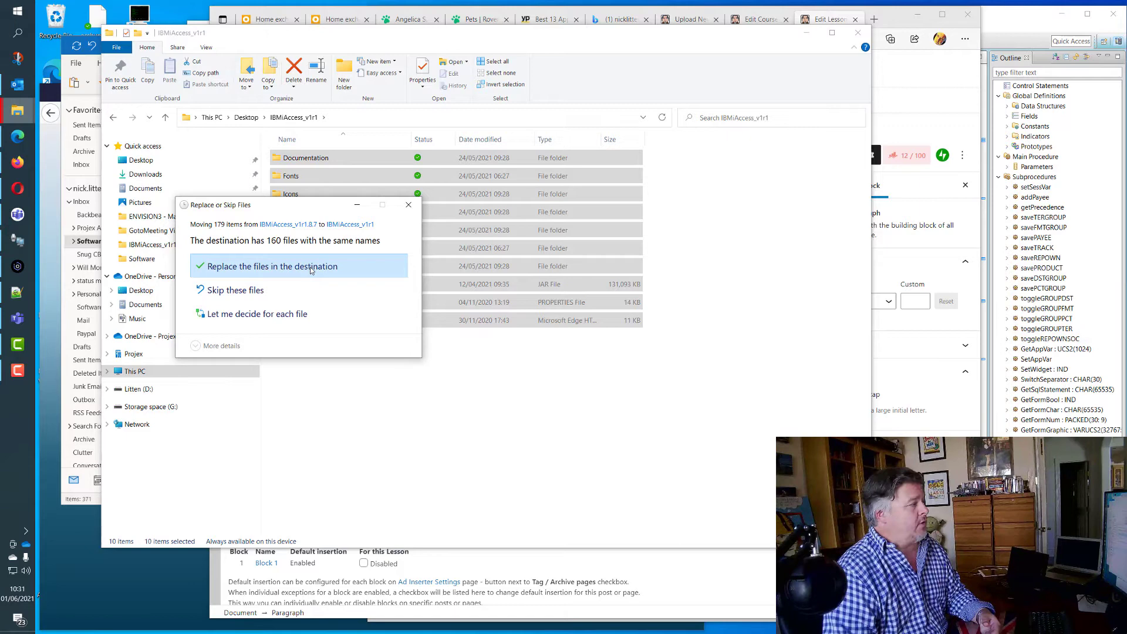
left_click(271, 265)
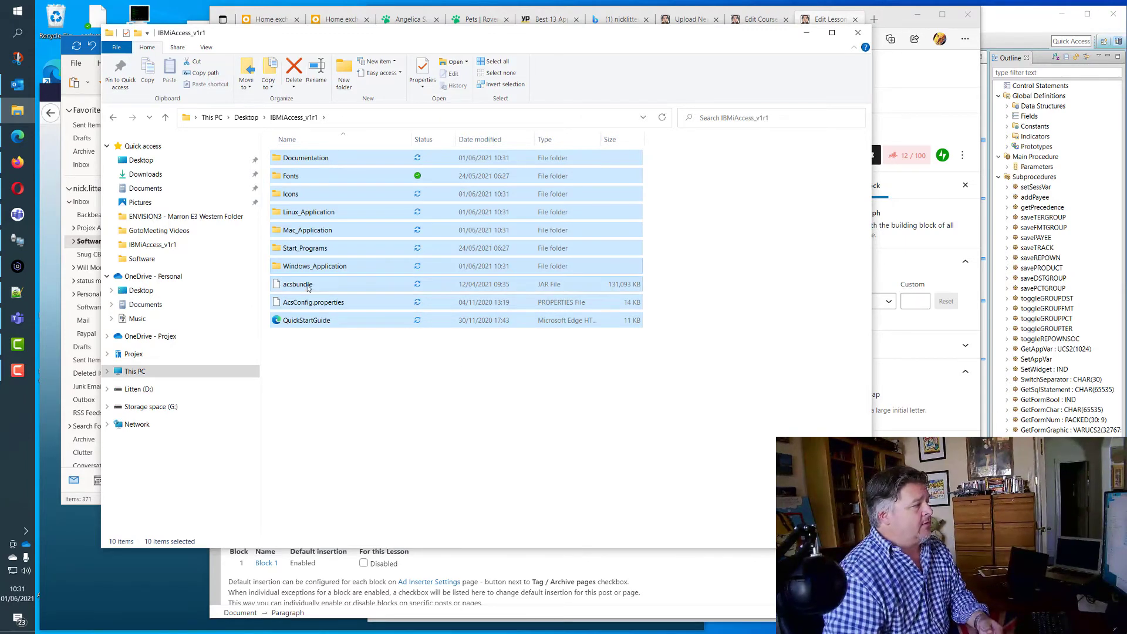
Relaunch acsbundle with OpenJDK and confirm version 1.1.8.7 in Help > About
double_click(296, 284)
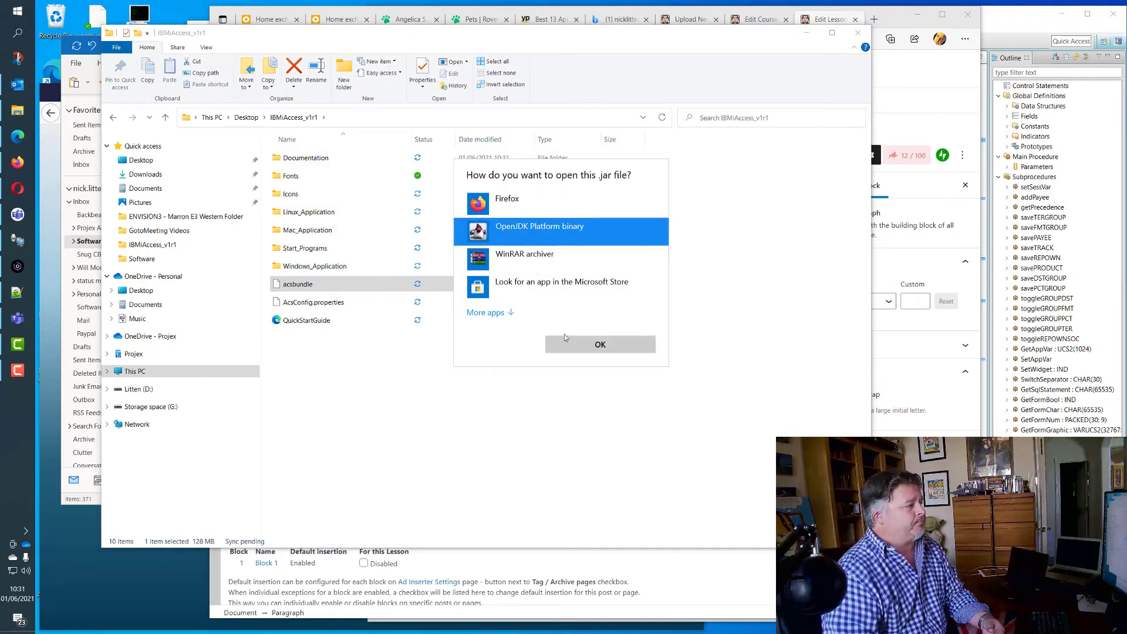
left_click(599, 344)
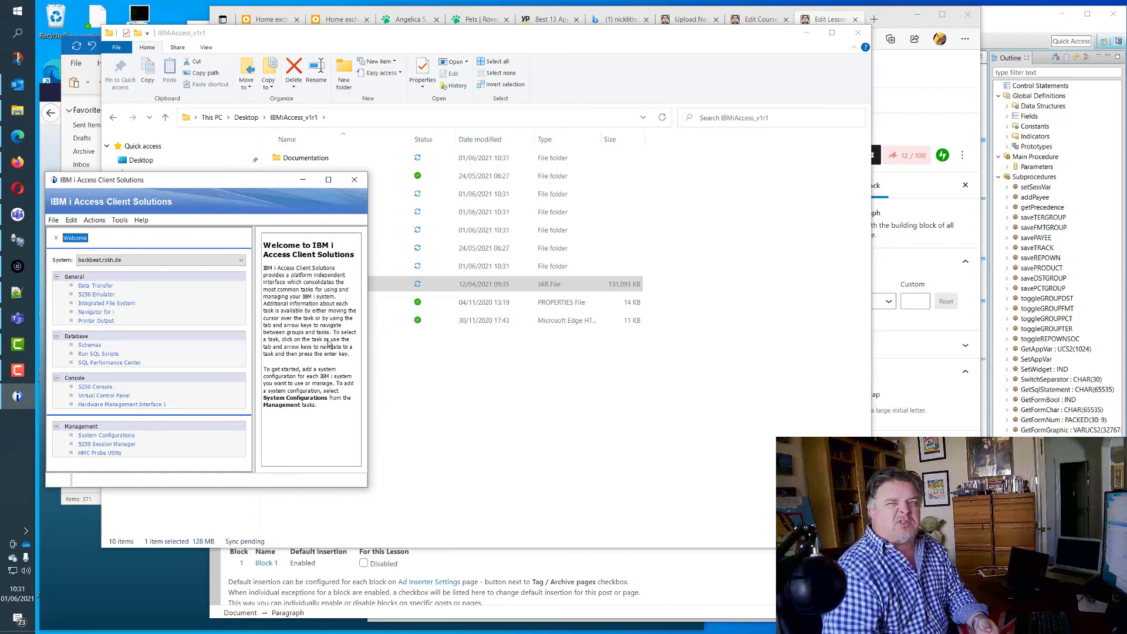
mouse_move(158, 233)
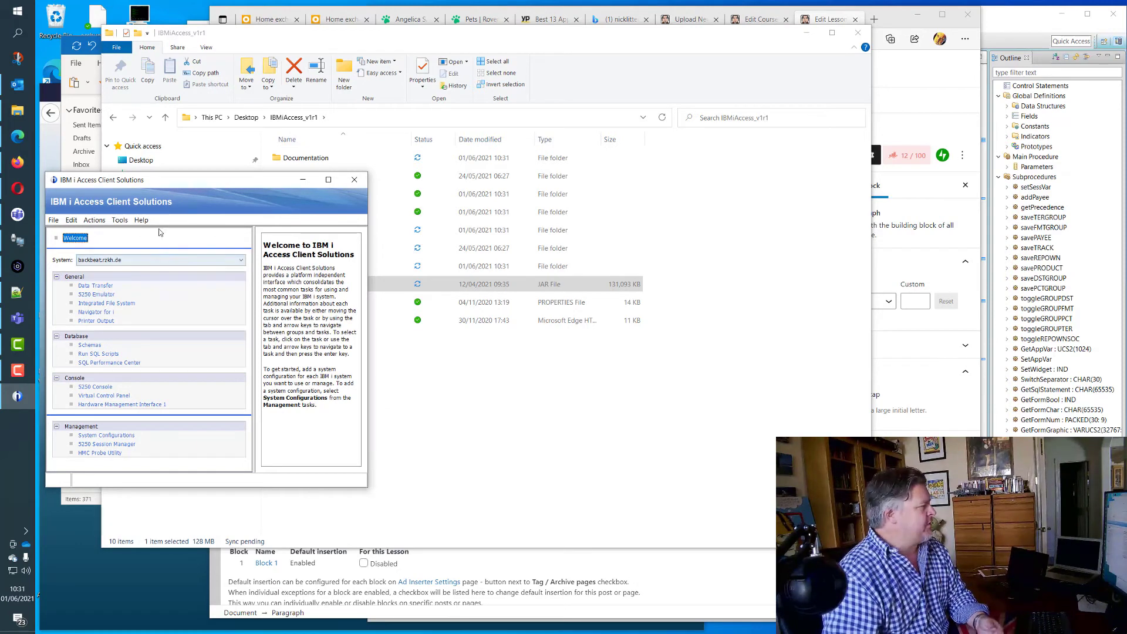
left_click(141, 220)
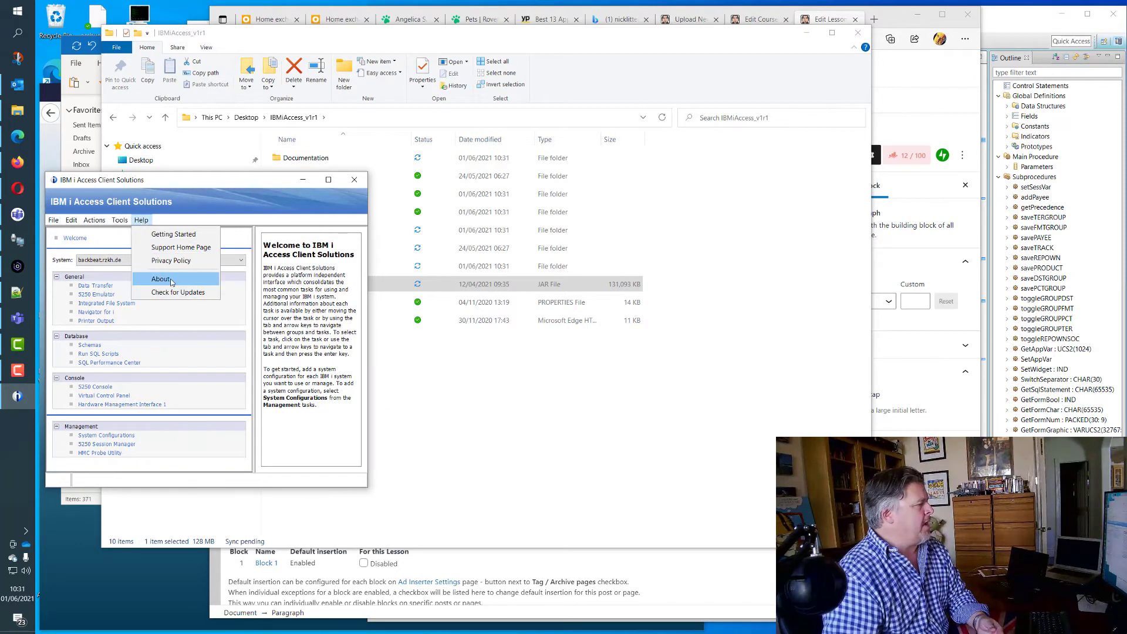
left_click(161, 279)
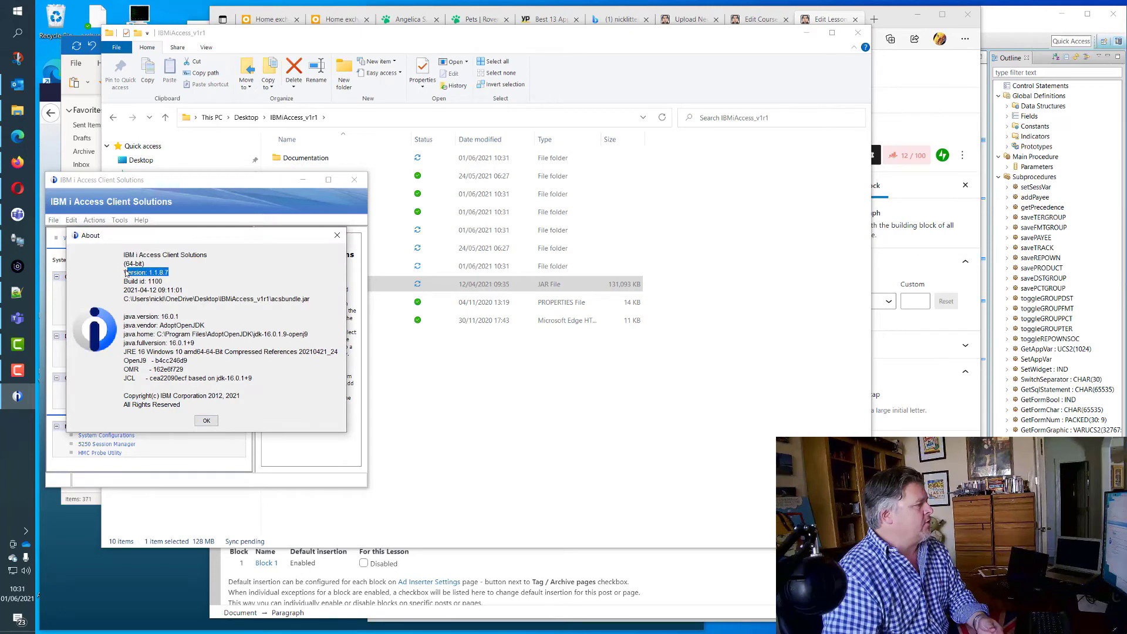
left_click(206, 420)
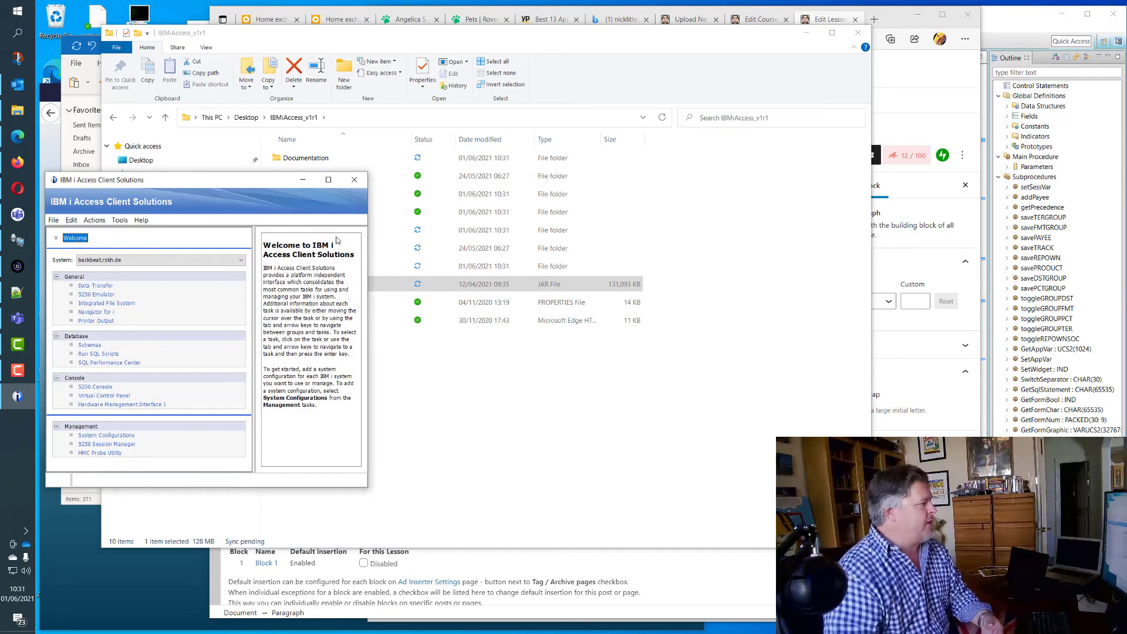
Choose Pub400.rzkh.de from the System dropdown
left_click(242, 259)
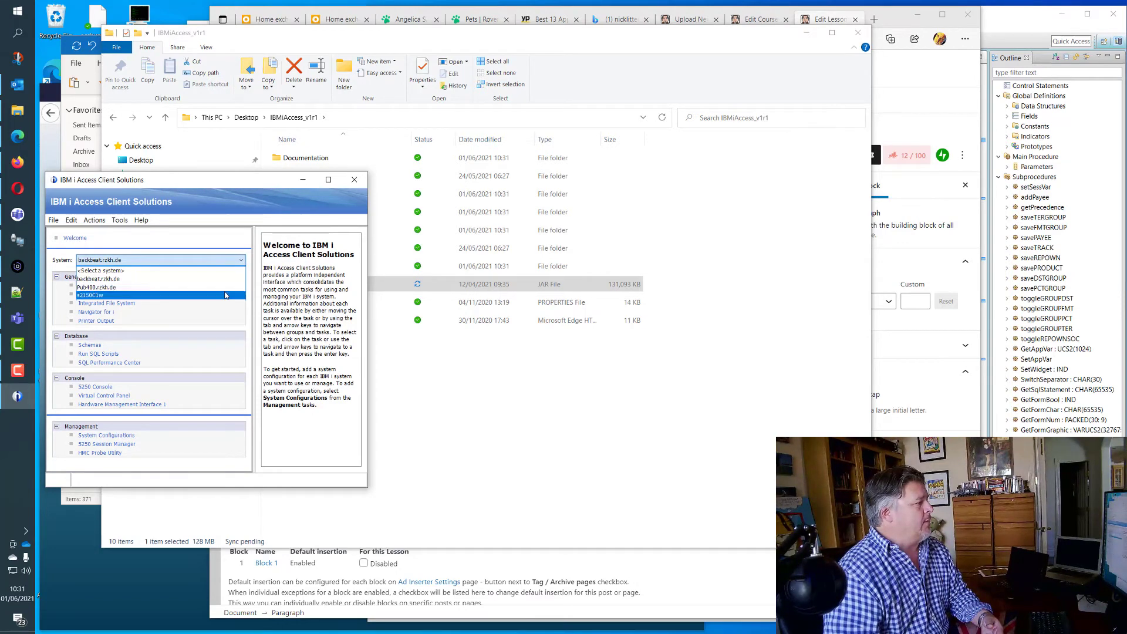
left_click(97, 287)
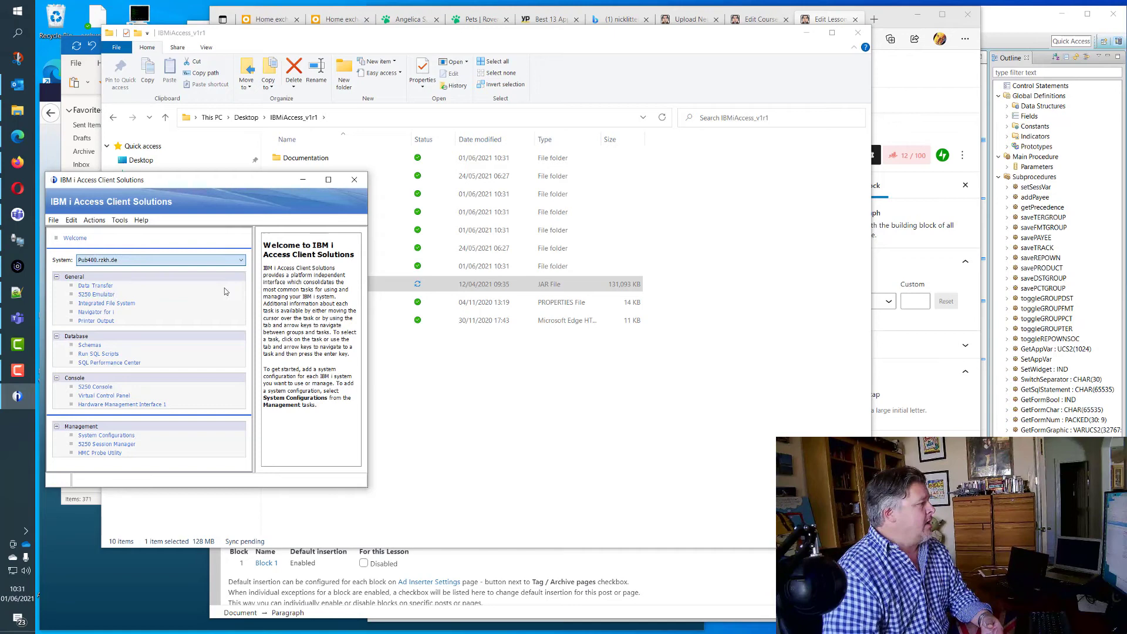
left_click(95, 294)
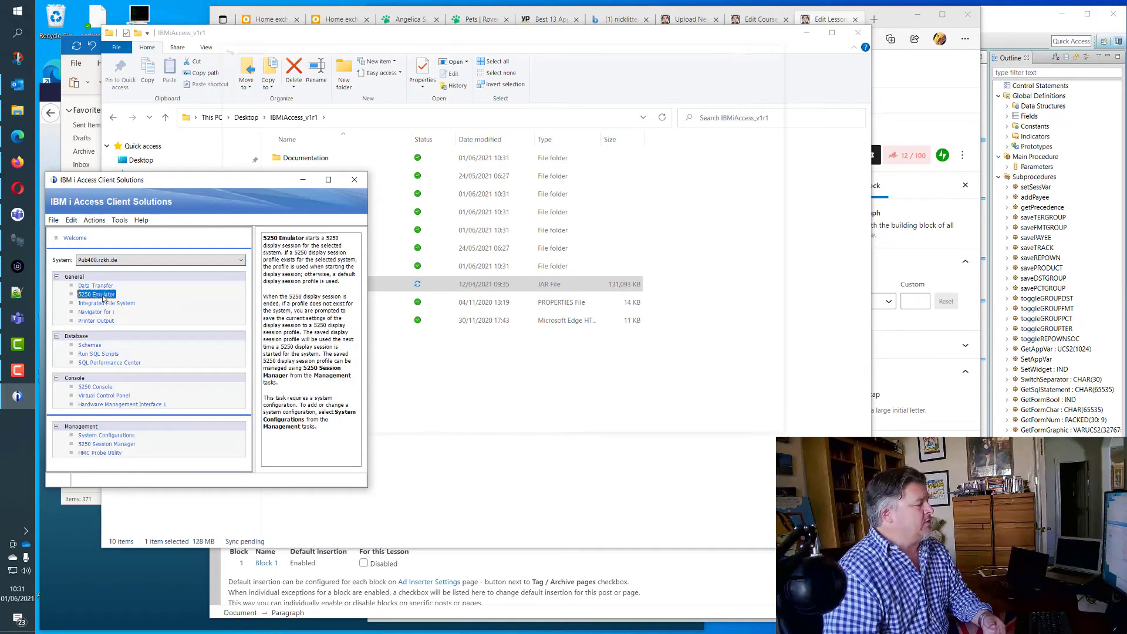
Start the 5250 Emulator and sign on to PUB400 with the password
double_click(97, 294)
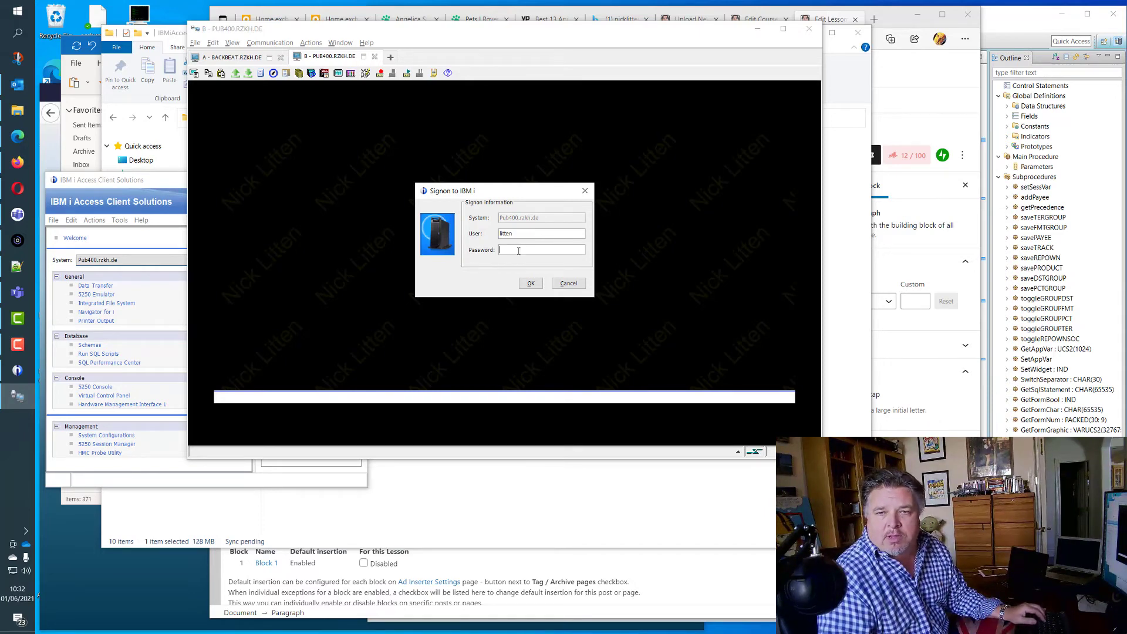
type("••")
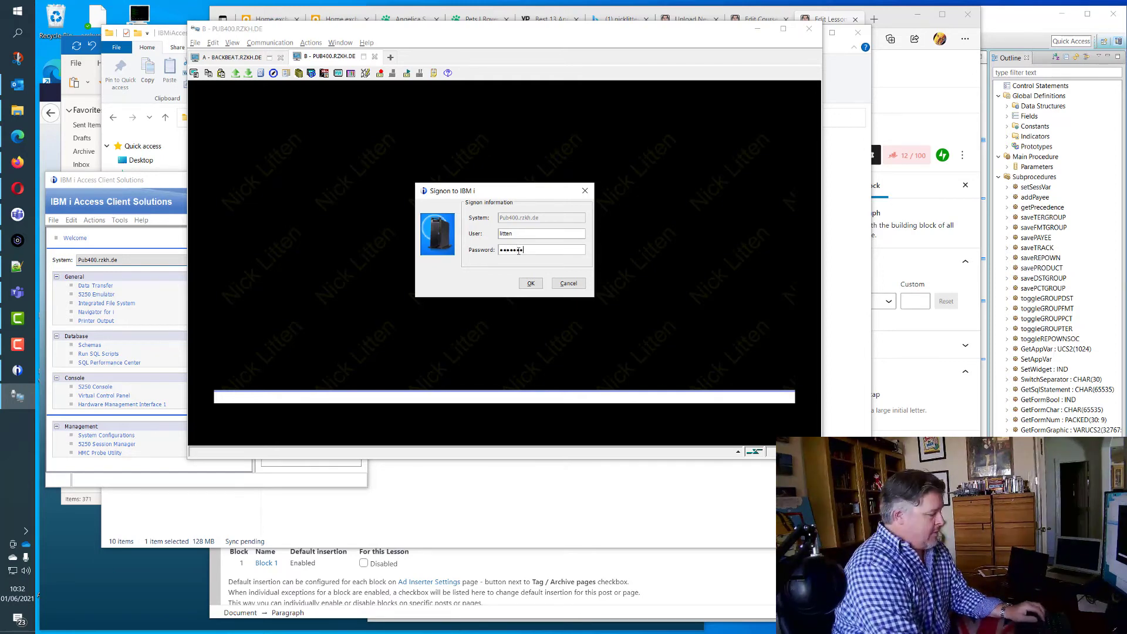
left_click(529, 282)
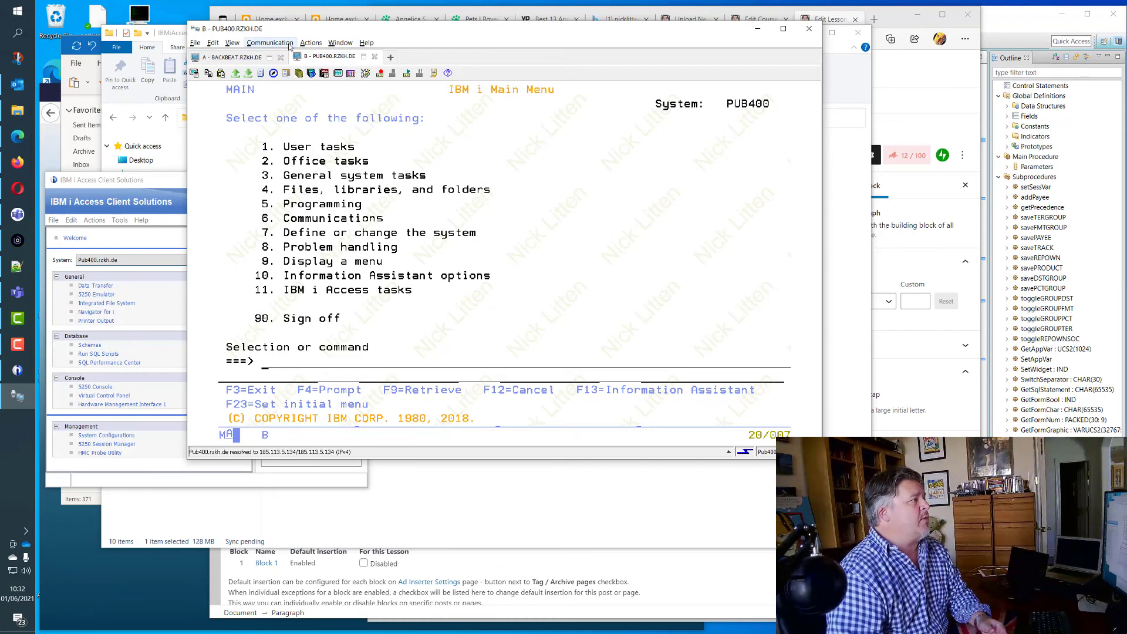
mouse_move(351, 74)
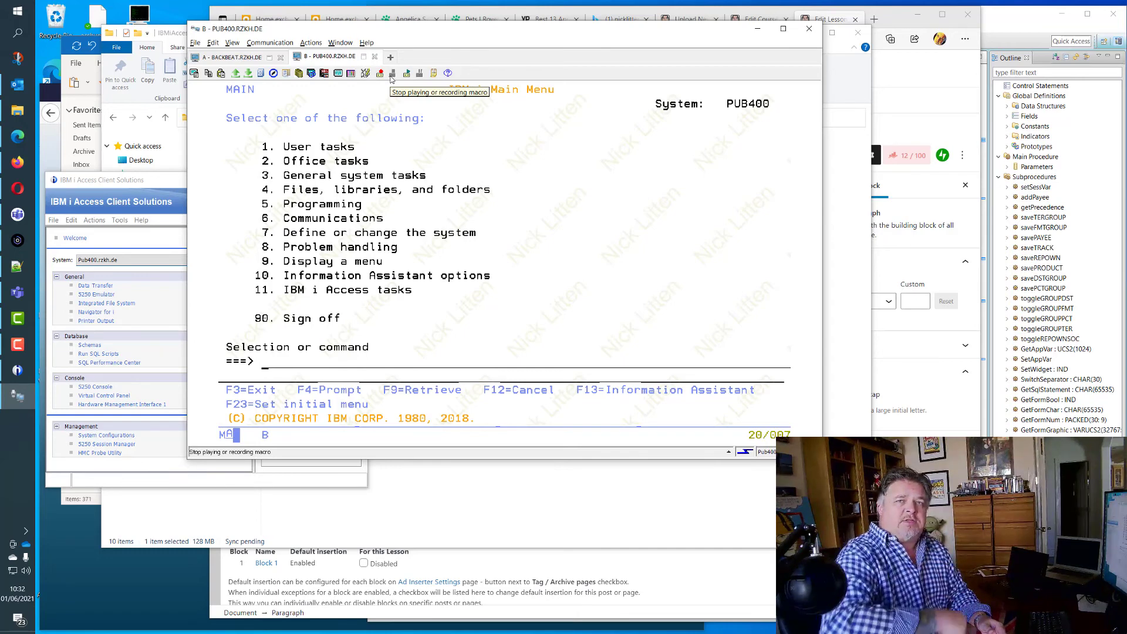
mouse_move(552, 118)
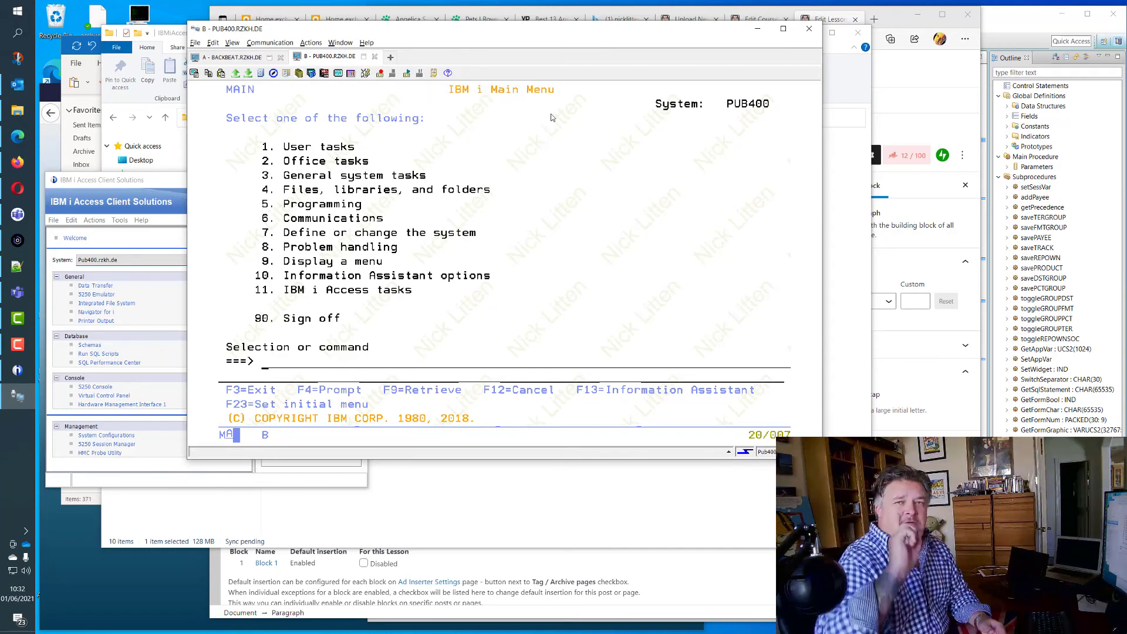